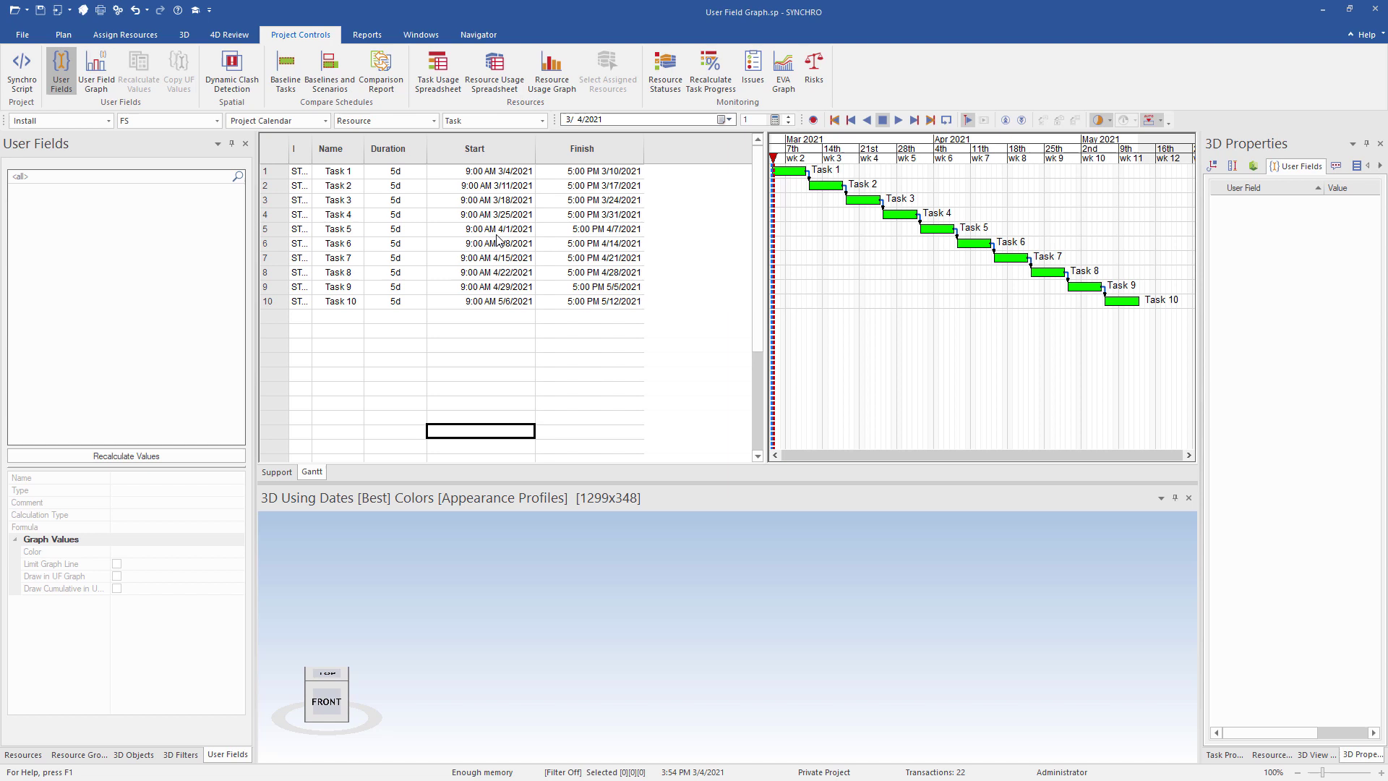
{"action": "mouse_move", "coordinate": [61, 66]}
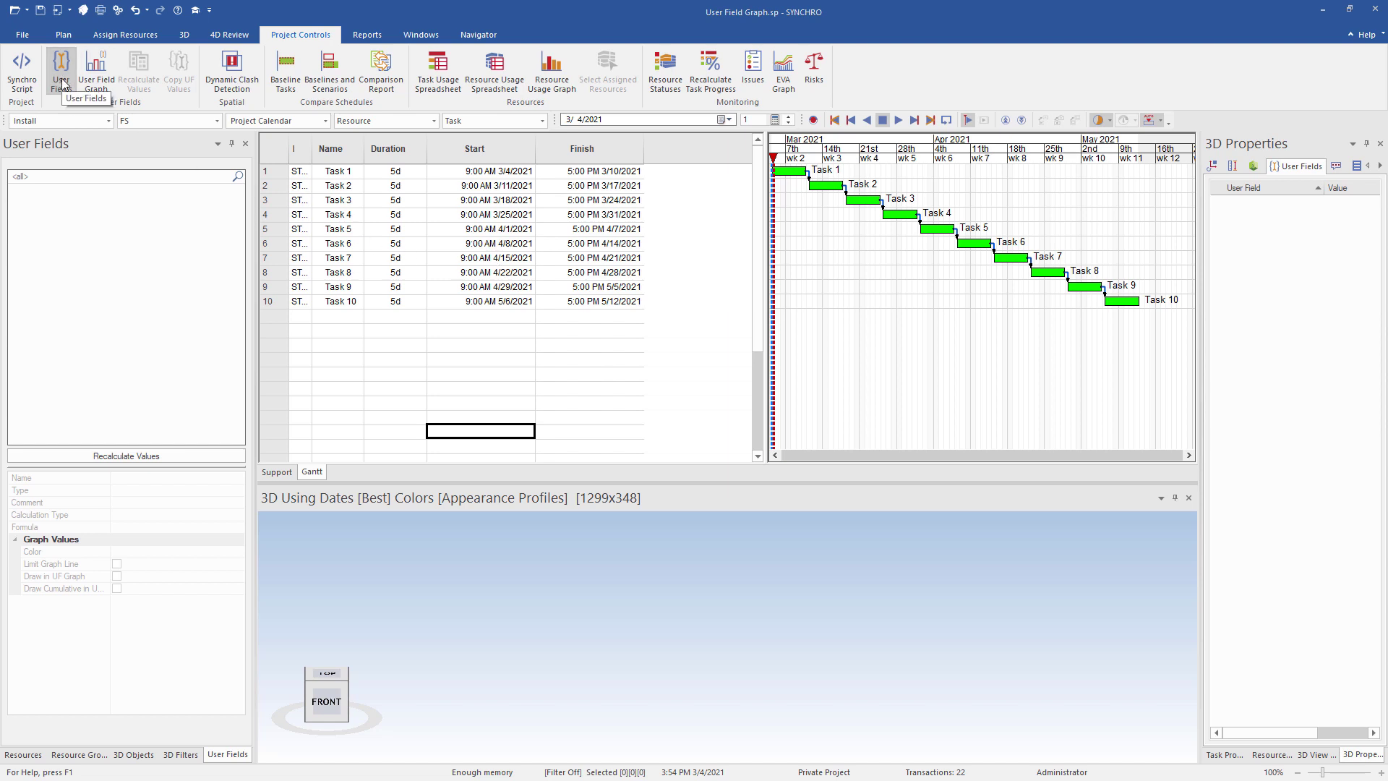
{"action": "mouse_move", "coordinate": [101, 69]}
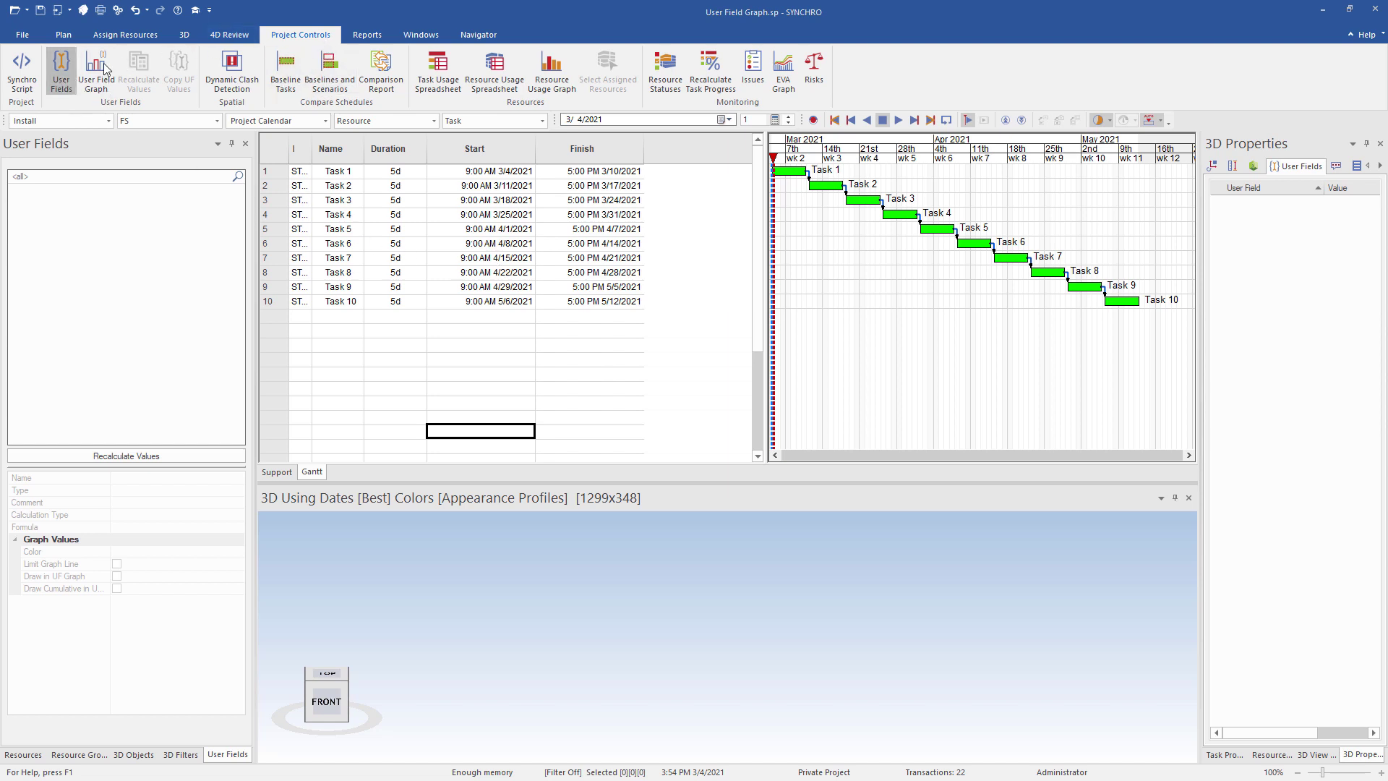
{"action": "mouse_move", "coordinate": [241, 741]}
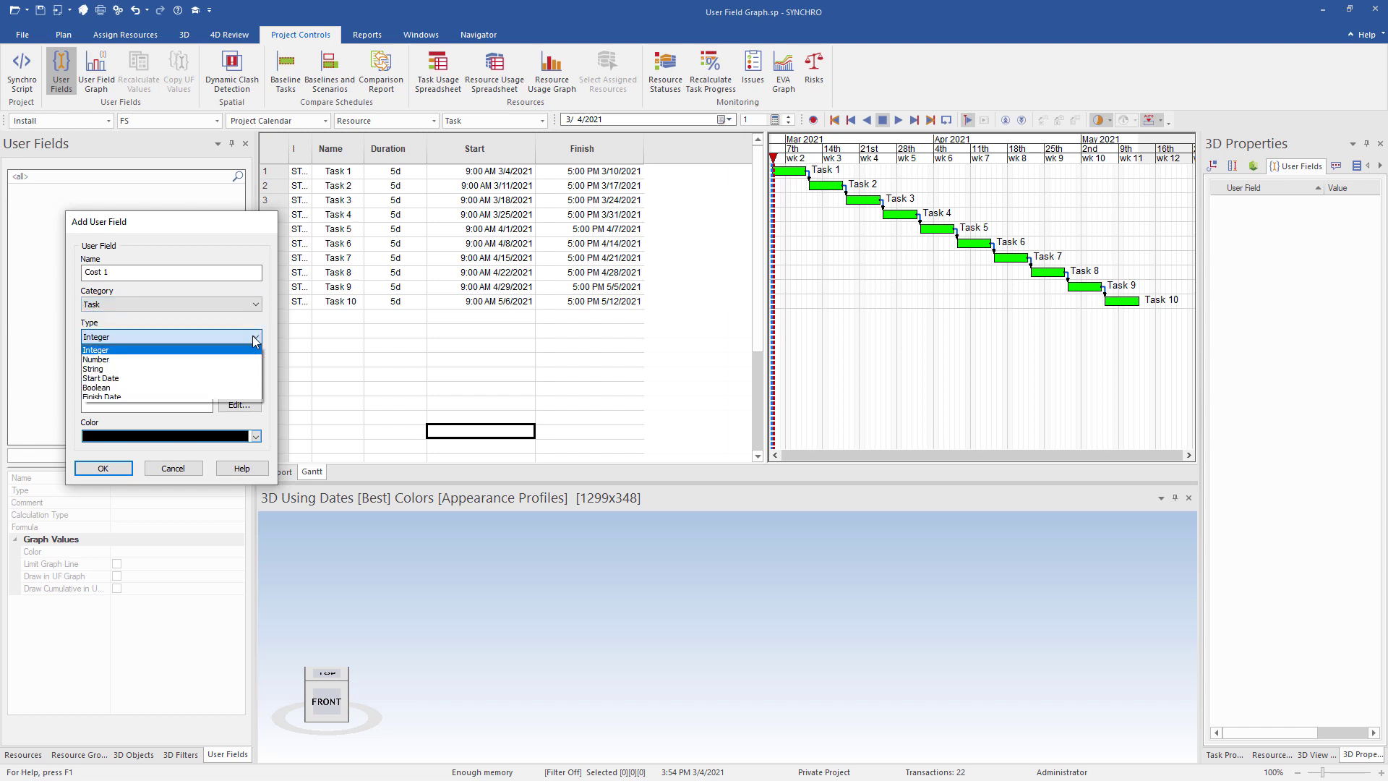
Make Cost 1 a Number field with a blue colour and confirm its creation
{"action": "left_click", "coordinate": [95, 360]}
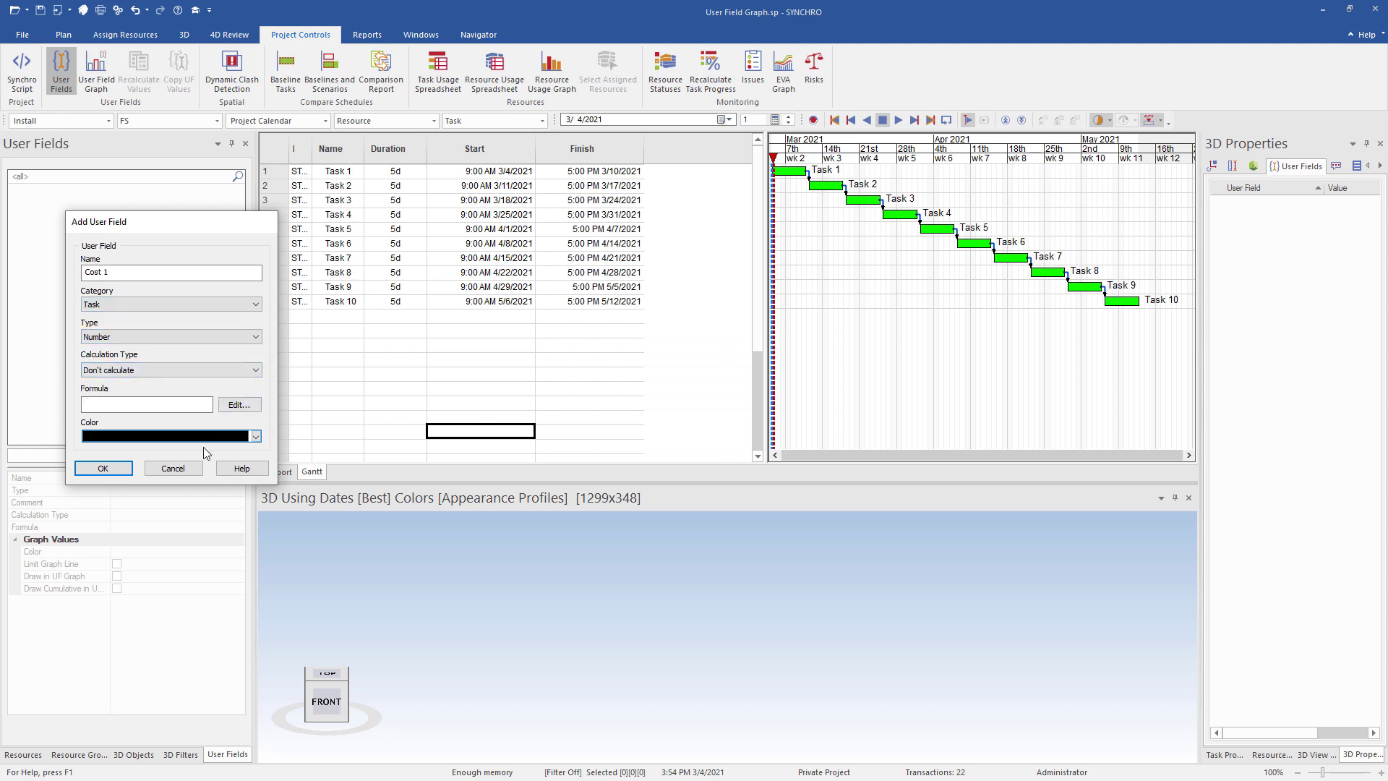
{"action": "left_click", "coordinate": [254, 435]}
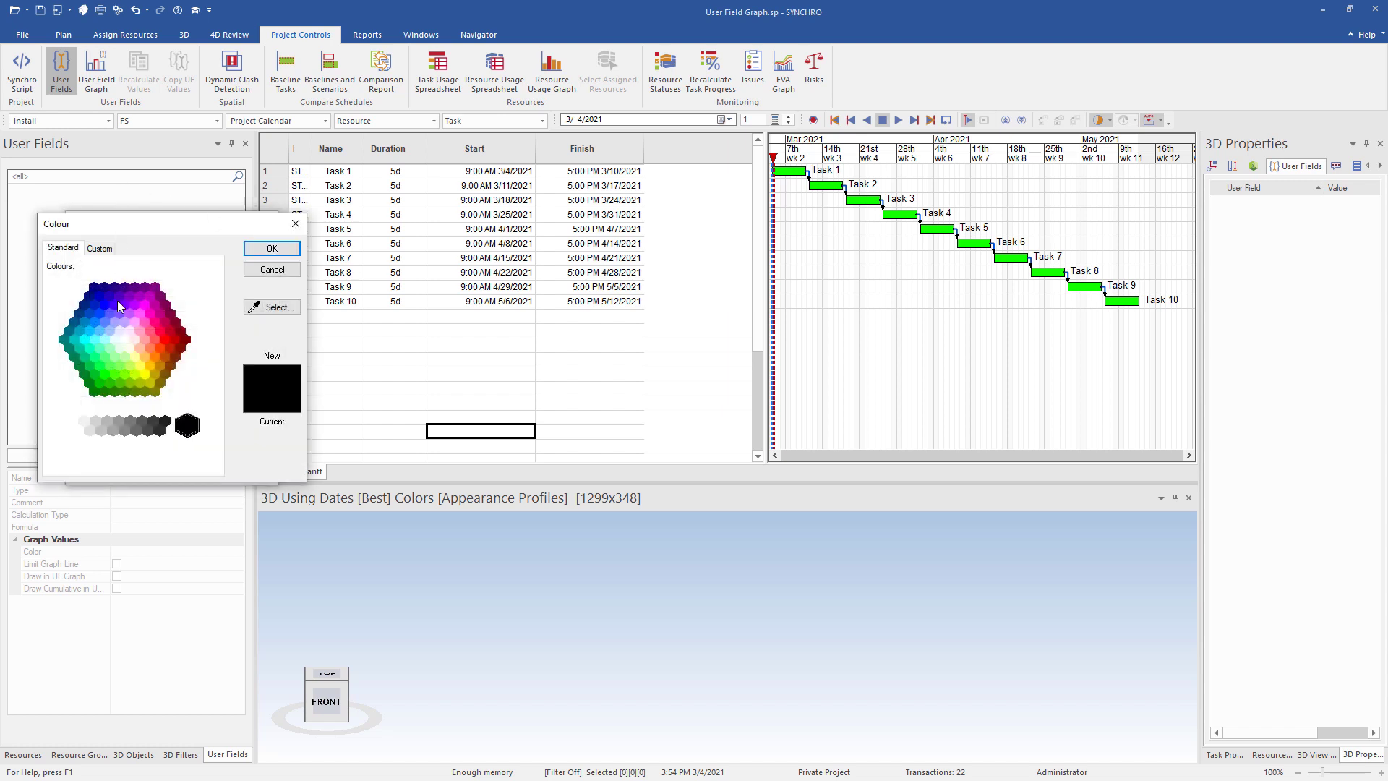
{"action": "left_click", "coordinate": [104, 303]}
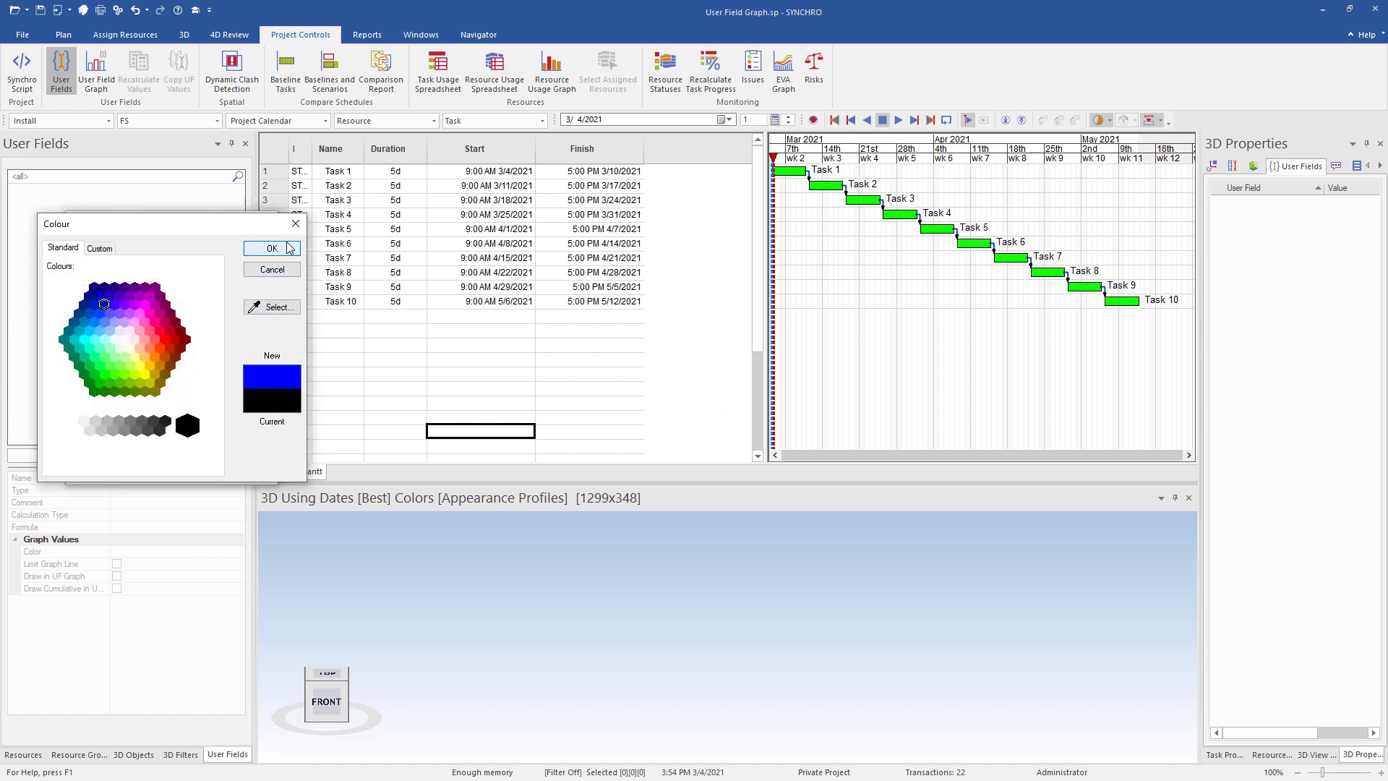
{"action": "left_click", "coordinate": [270, 247]}
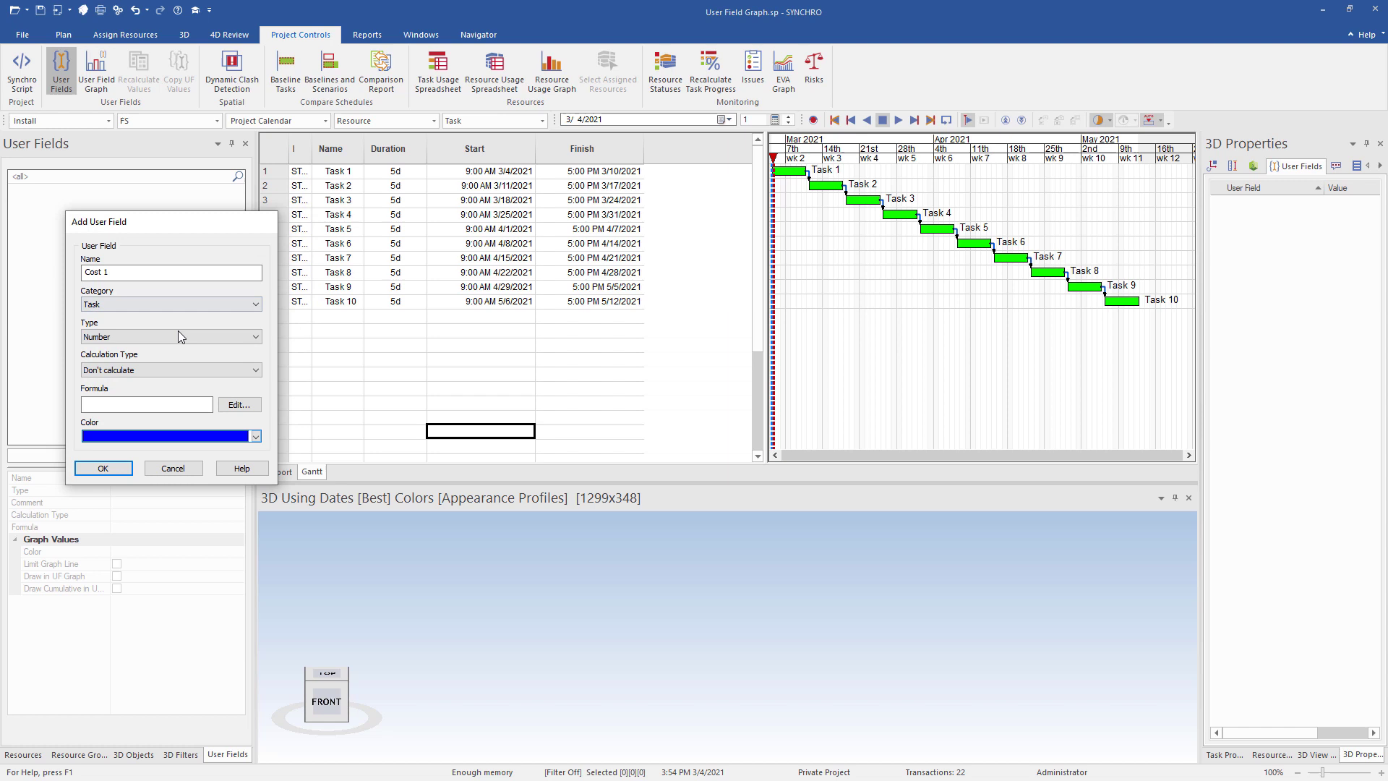
{"action": "left_click", "coordinate": [103, 467]}
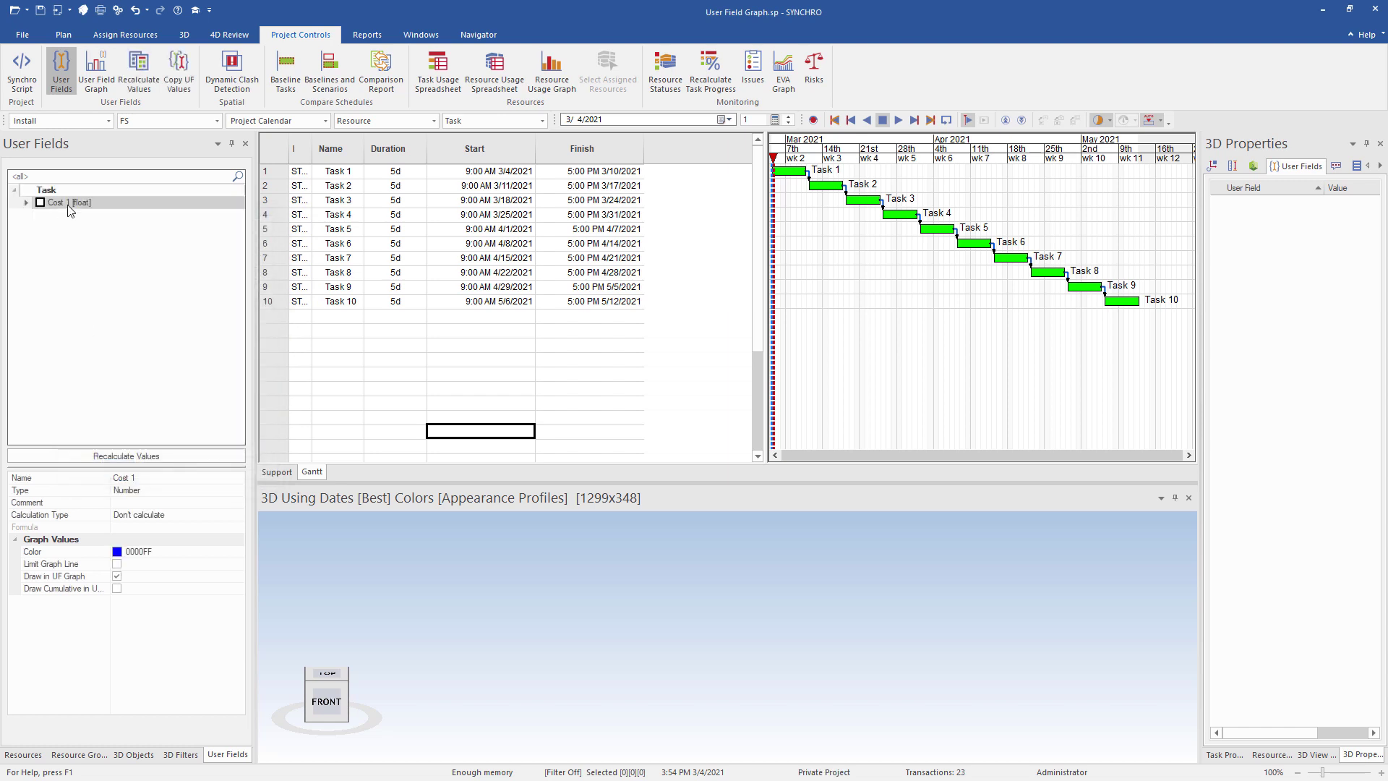
Create copies of Cost 1 to give the Cost 2 and Cost 3 task fields
{"action": "right_click", "coordinate": [56, 202]}
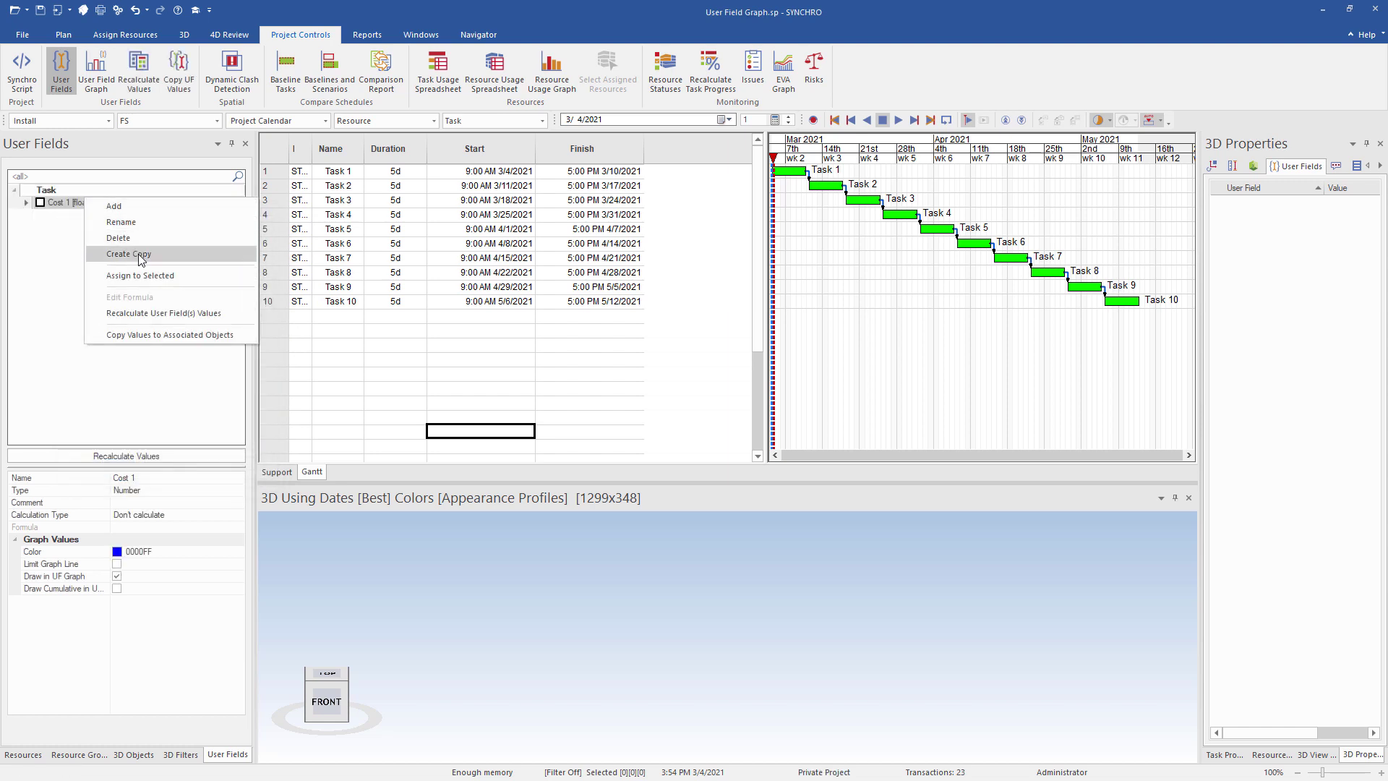
{"action": "left_click", "coordinate": [129, 255]}
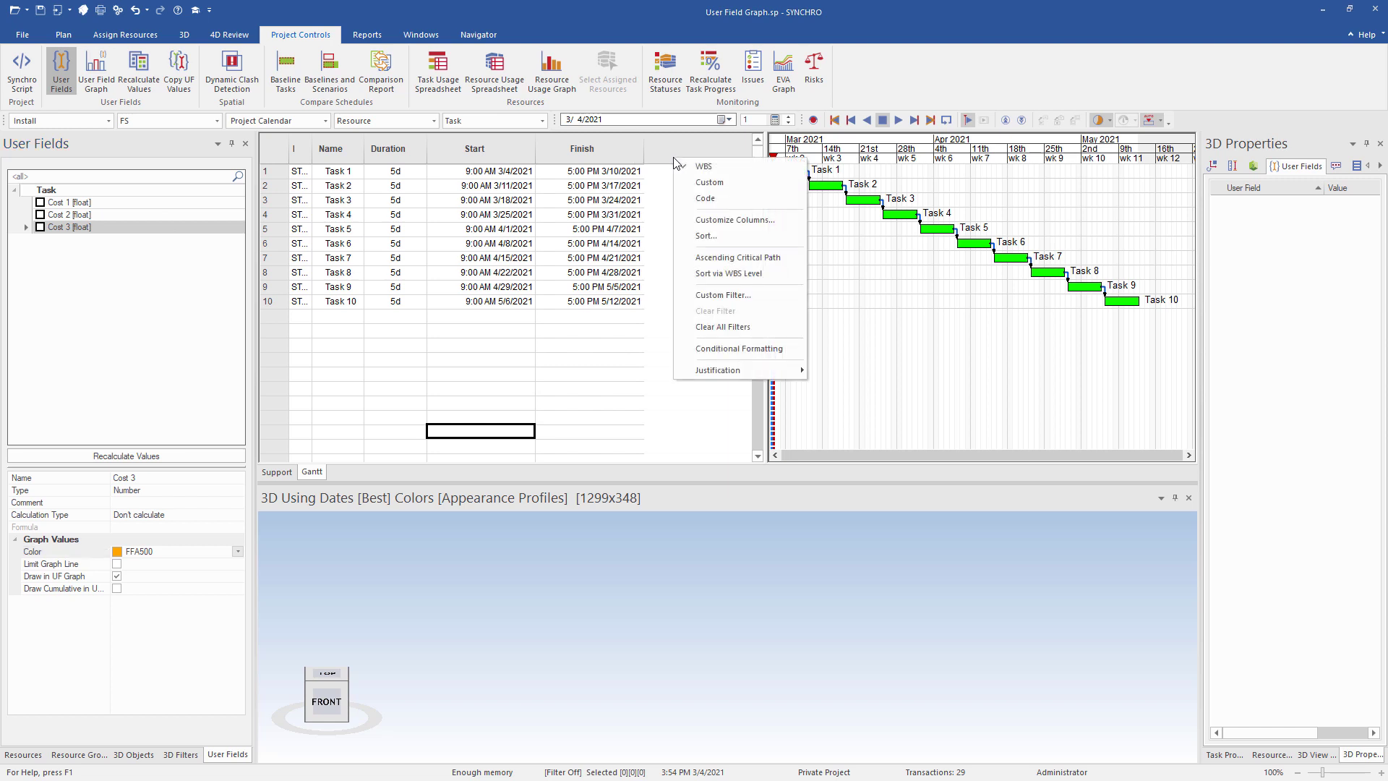
{"action": "mouse_move", "coordinate": [708, 182]}
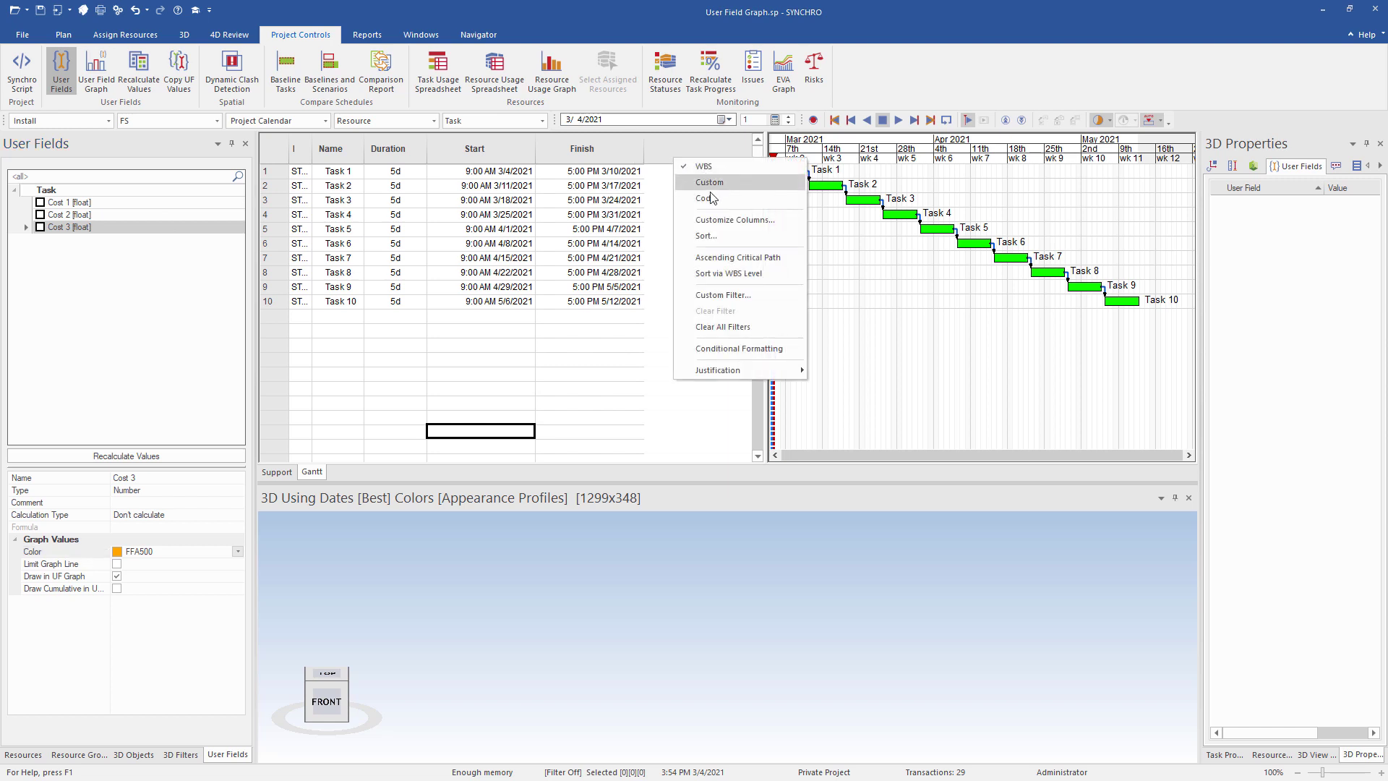
Move Cost 1, Cost 2 and Cost 3 into the task table's selected columns
{"action": "left_click", "coordinate": [734, 220]}
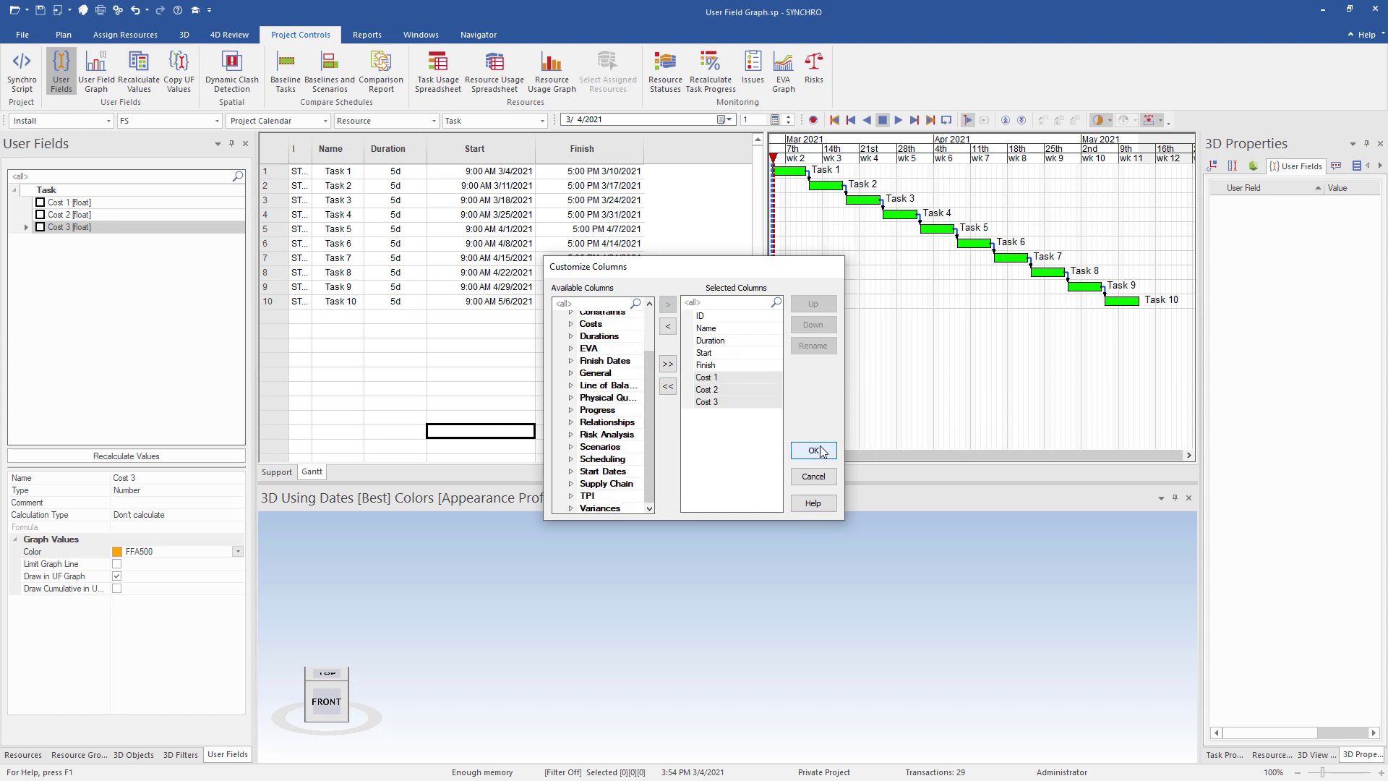
{"action": "left_click", "coordinate": [811, 451]}
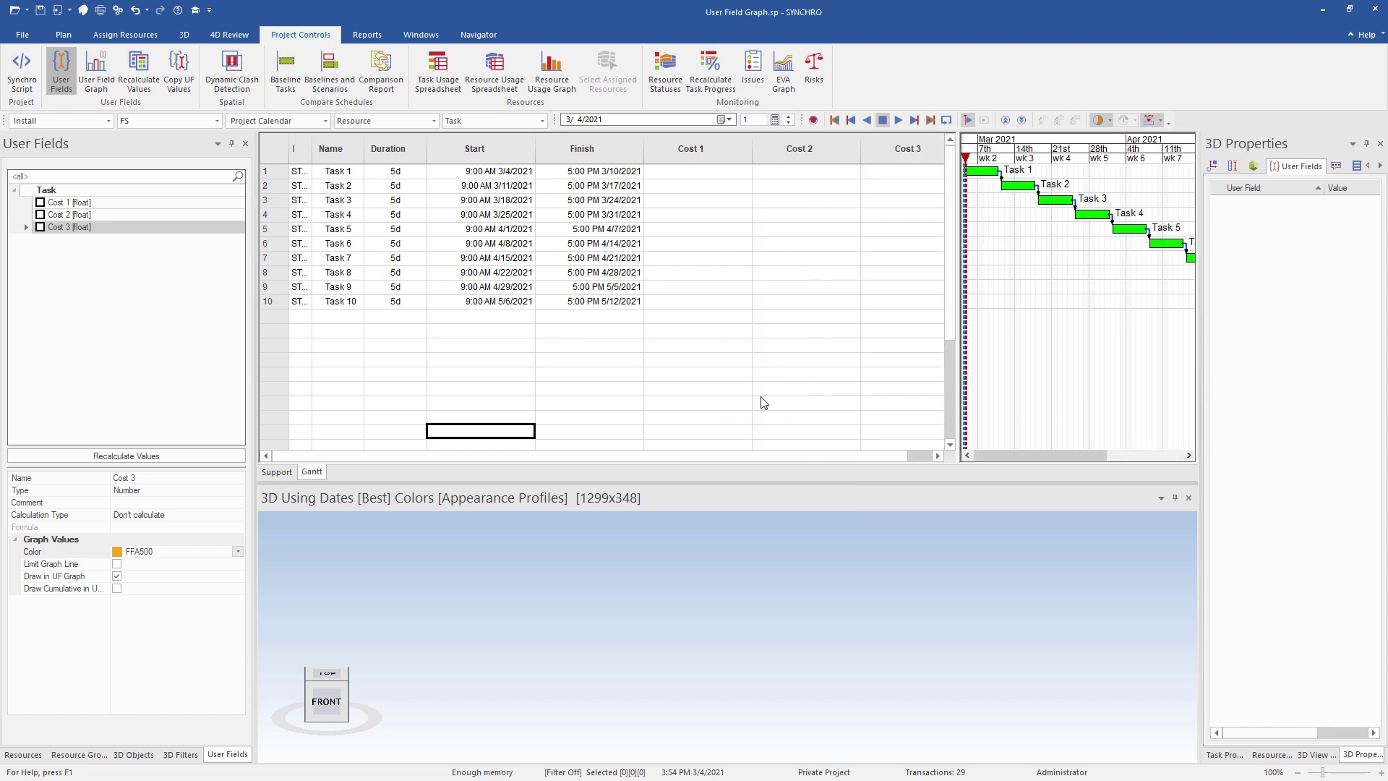
{"action": "mouse_move", "coordinate": [895, 171]}
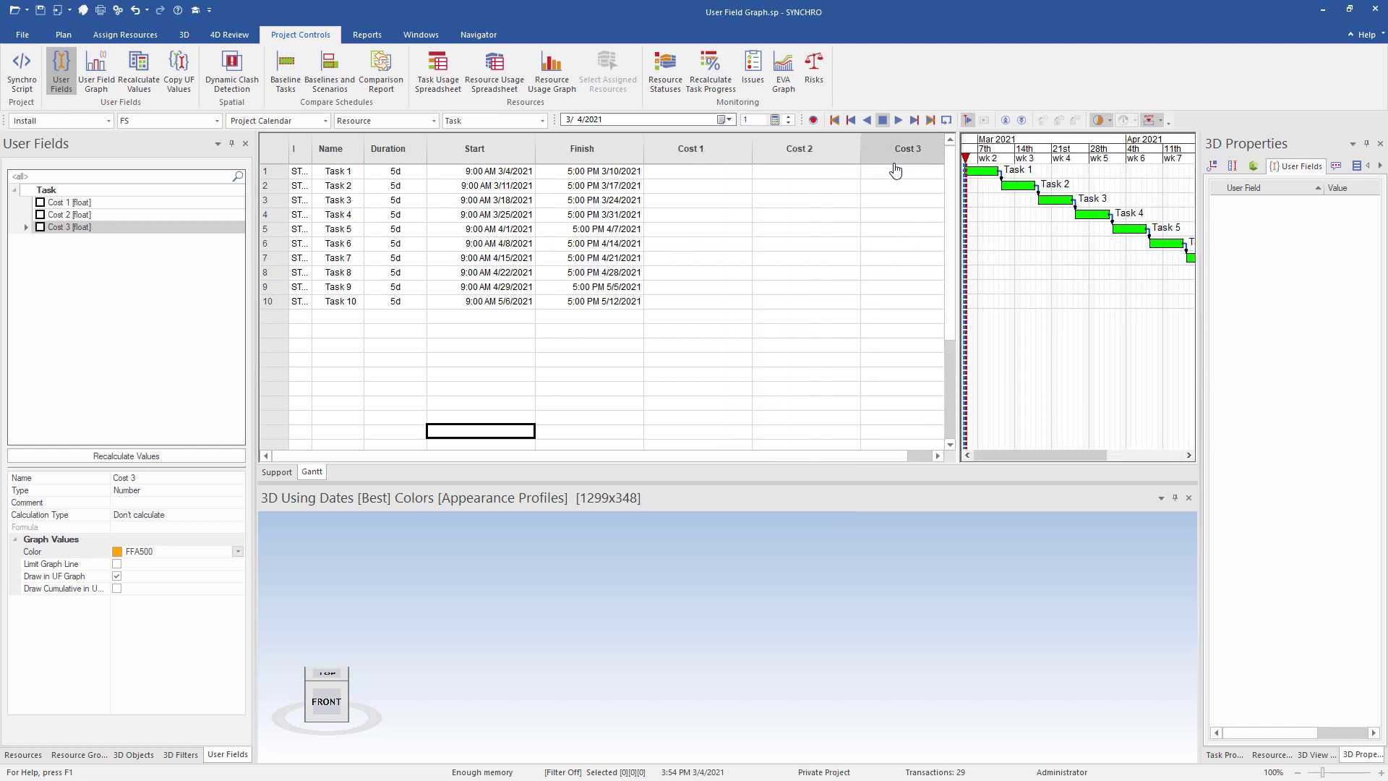
{"action": "mouse_move", "coordinate": [843, 165]}
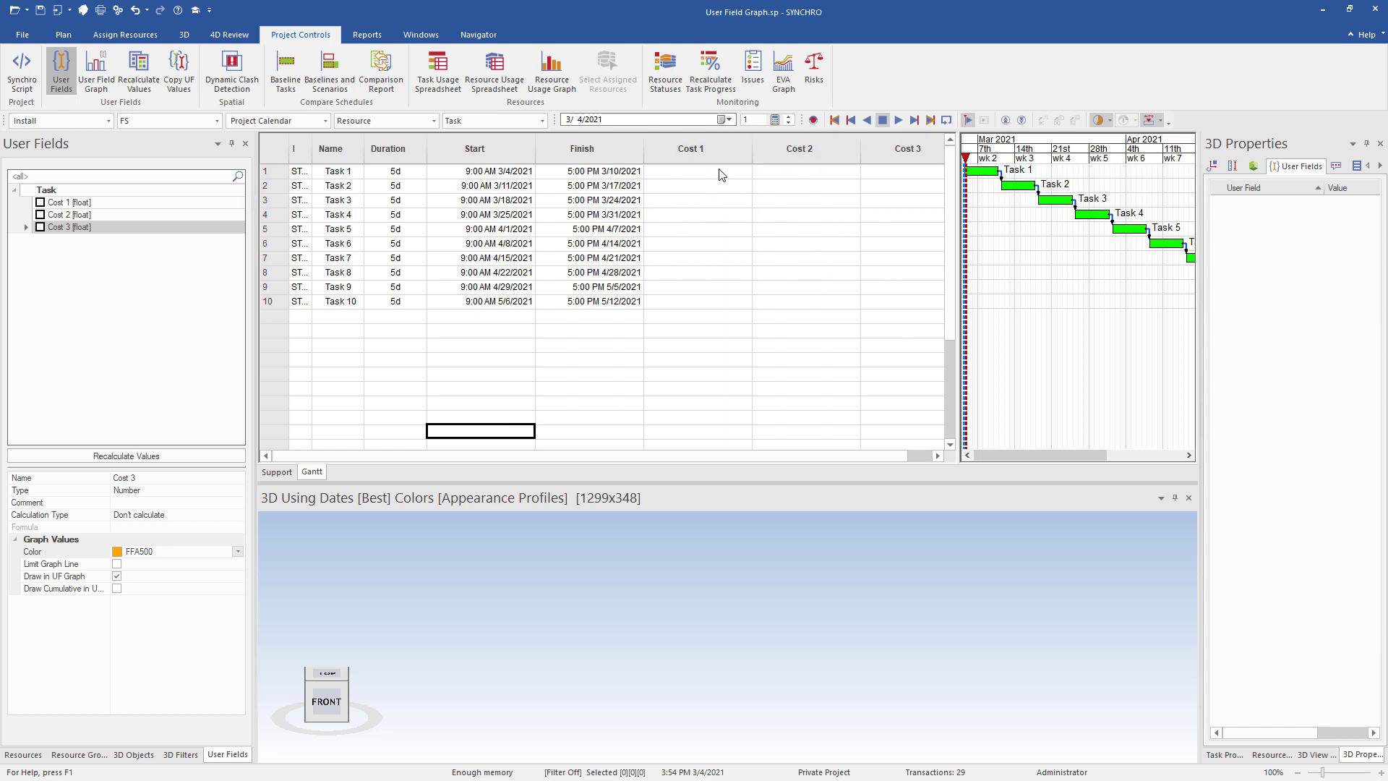
{"action": "mouse_move", "coordinate": [713, 234]}
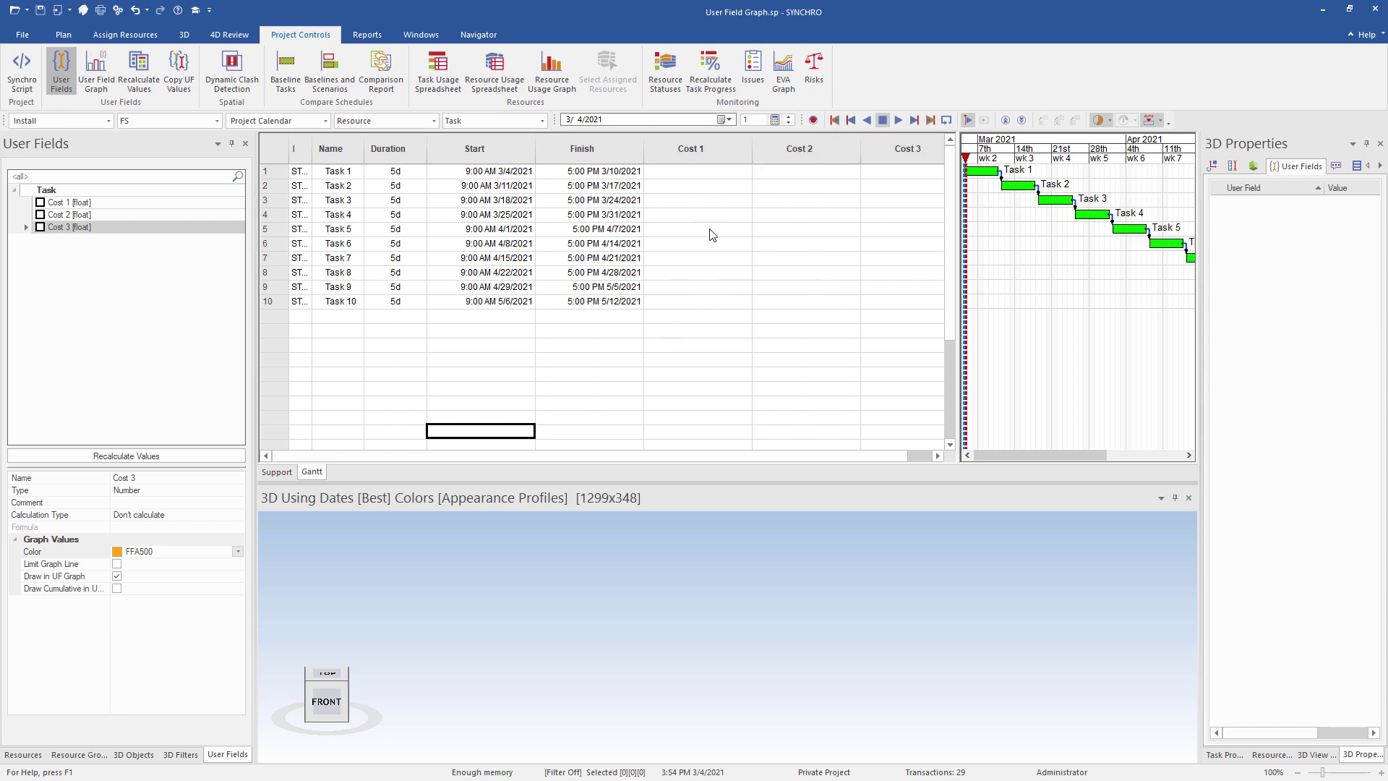
{"action": "mouse_move", "coordinate": [8, 21]}
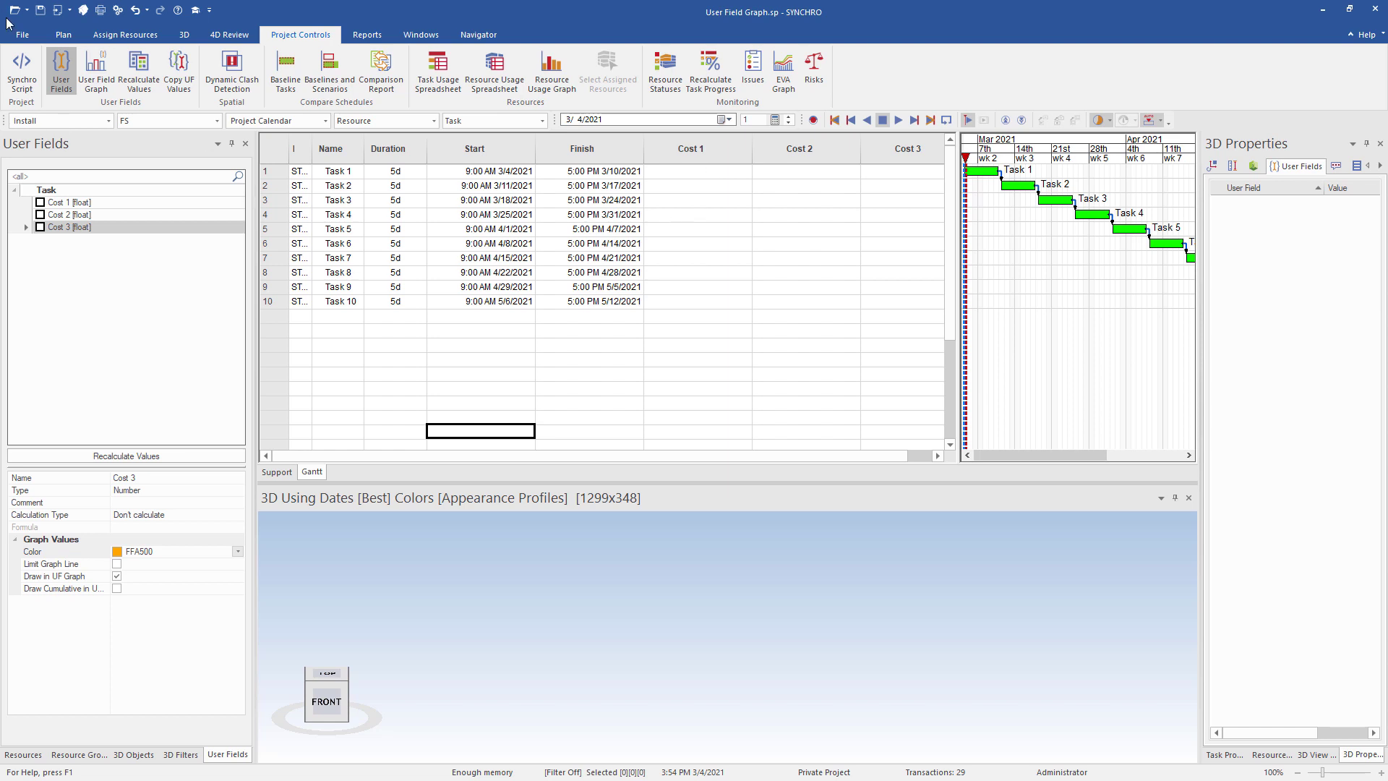
Bring up the File menu's import/export options to fill the cost columns
{"action": "left_click", "coordinate": [22, 33]}
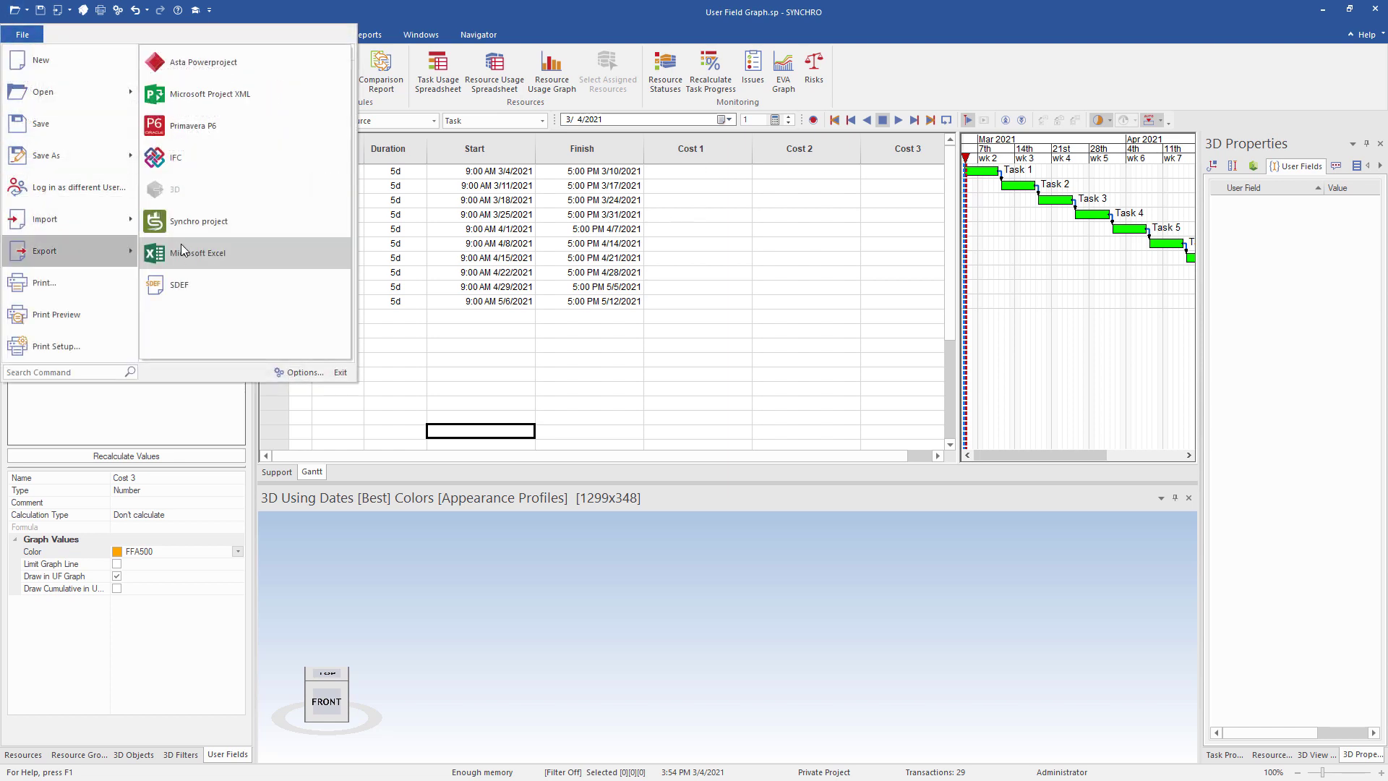
{"action": "mouse_move", "coordinate": [195, 258]}
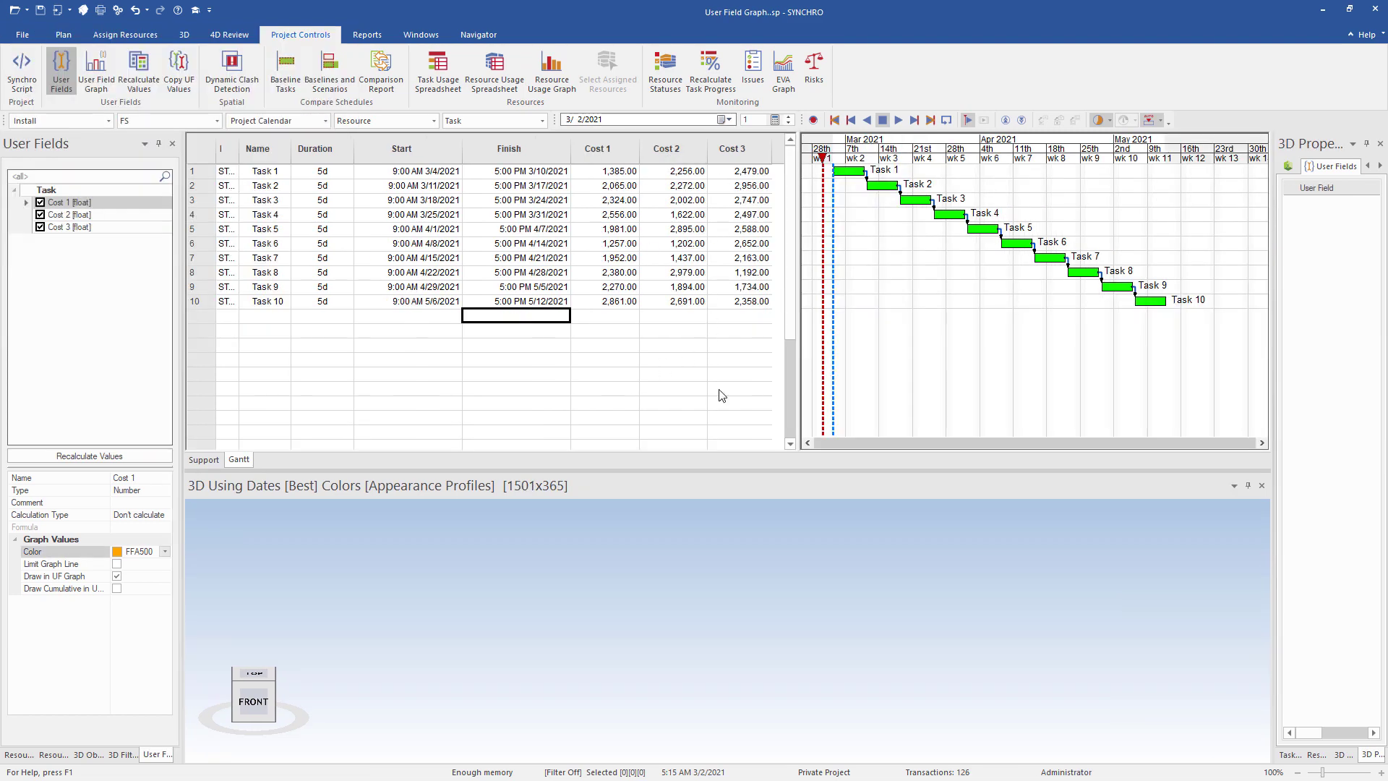
{"action": "mouse_move", "coordinate": [515, 387]}
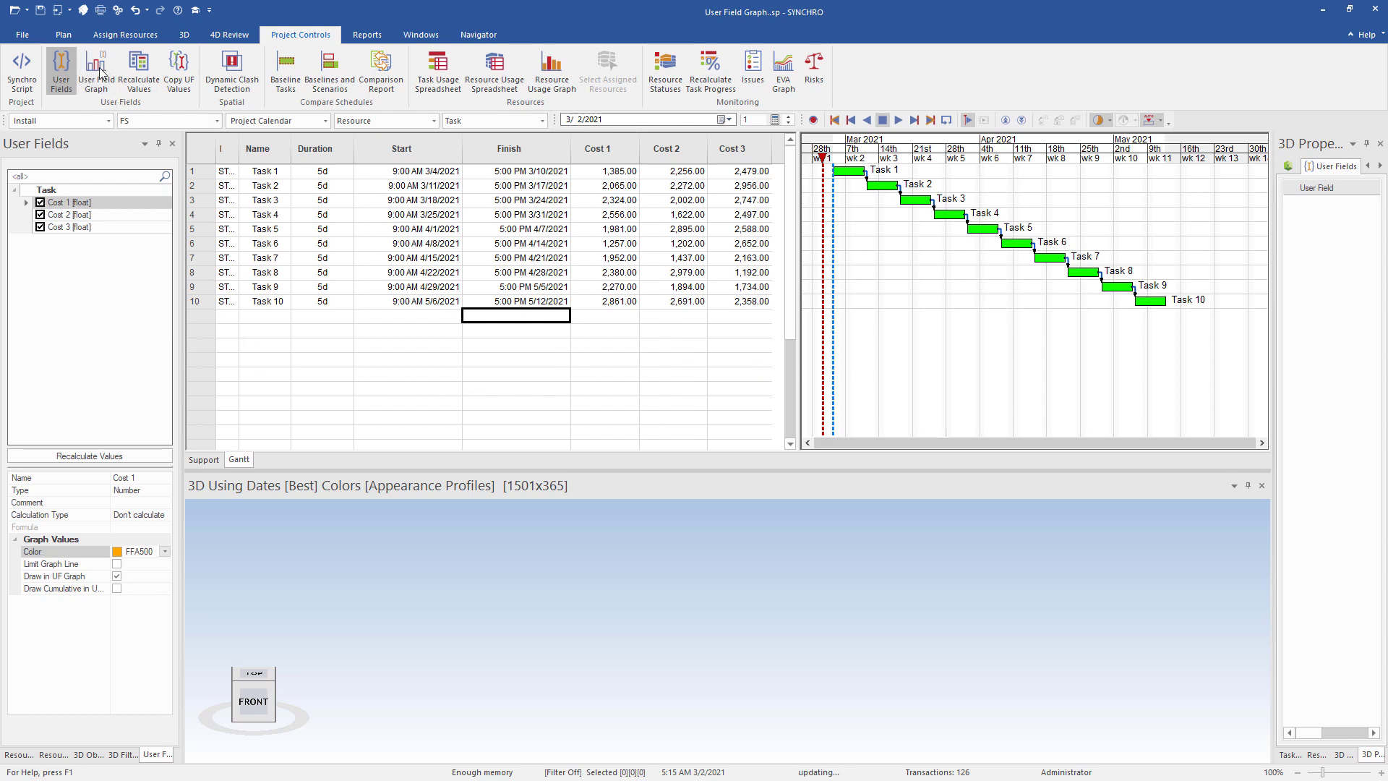
Show the User Field Graph from the Project Controls ribbon for the three costs
{"action": "left_click", "coordinate": [97, 71]}
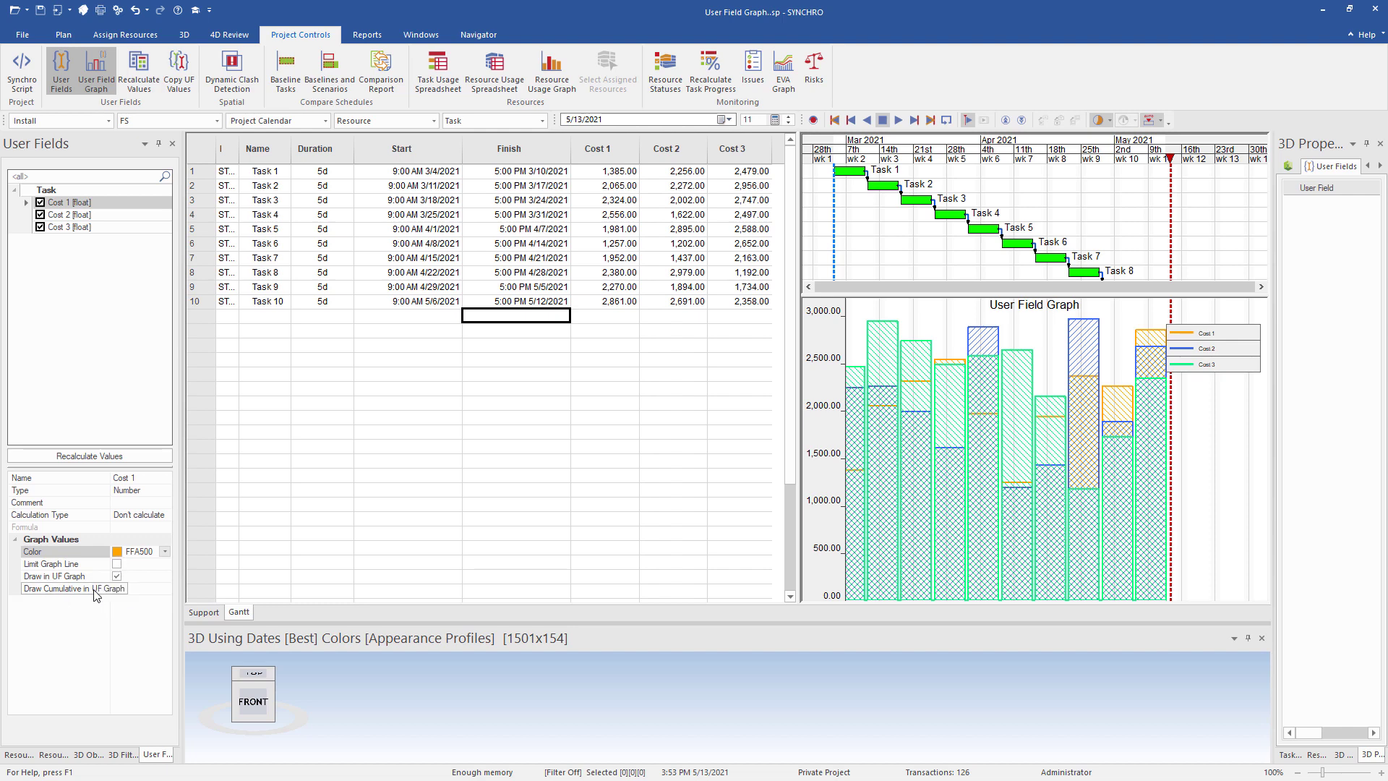
Draw Cost 1 and Cost 2 cumulative and mark Cost 3 as a limit graph line
{"action": "left_click", "coordinate": [115, 589]}
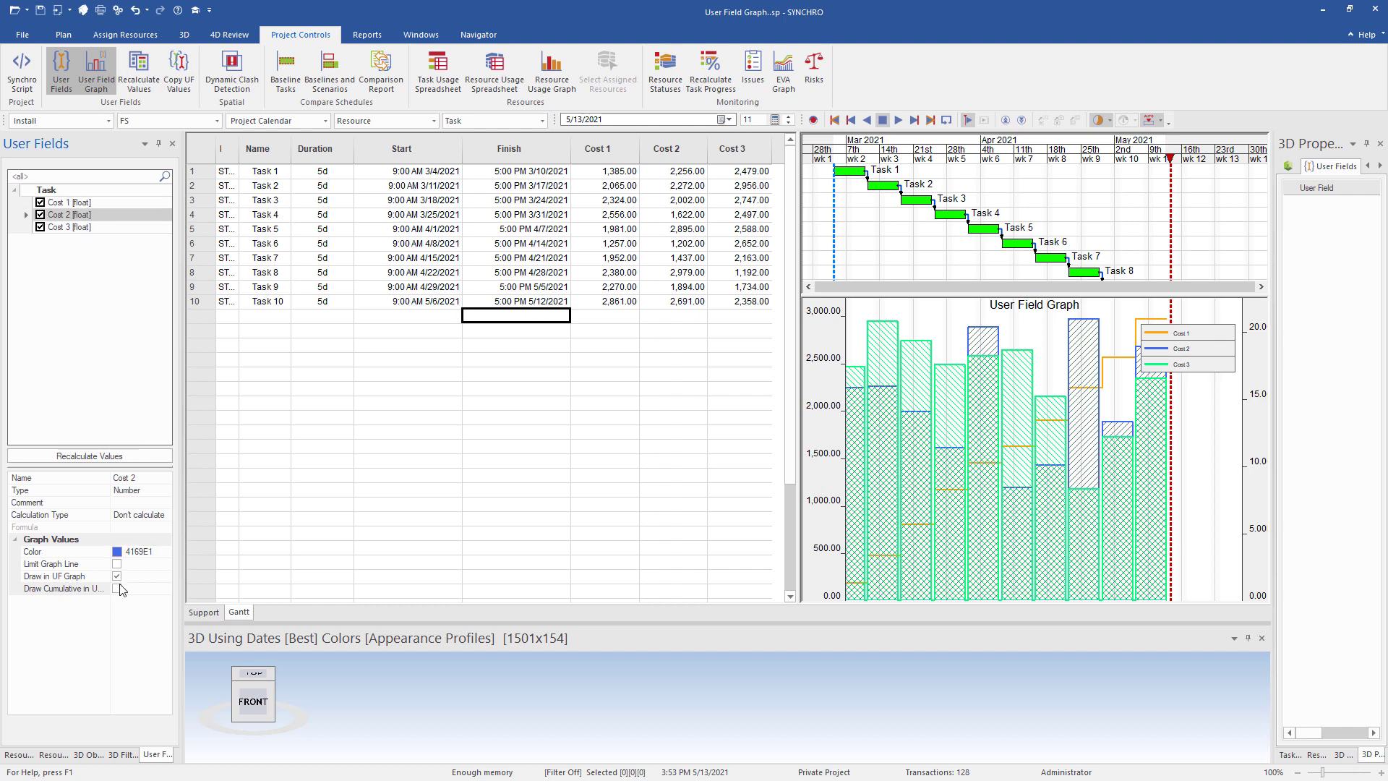
{"action": "left_click", "coordinate": [42, 214]}
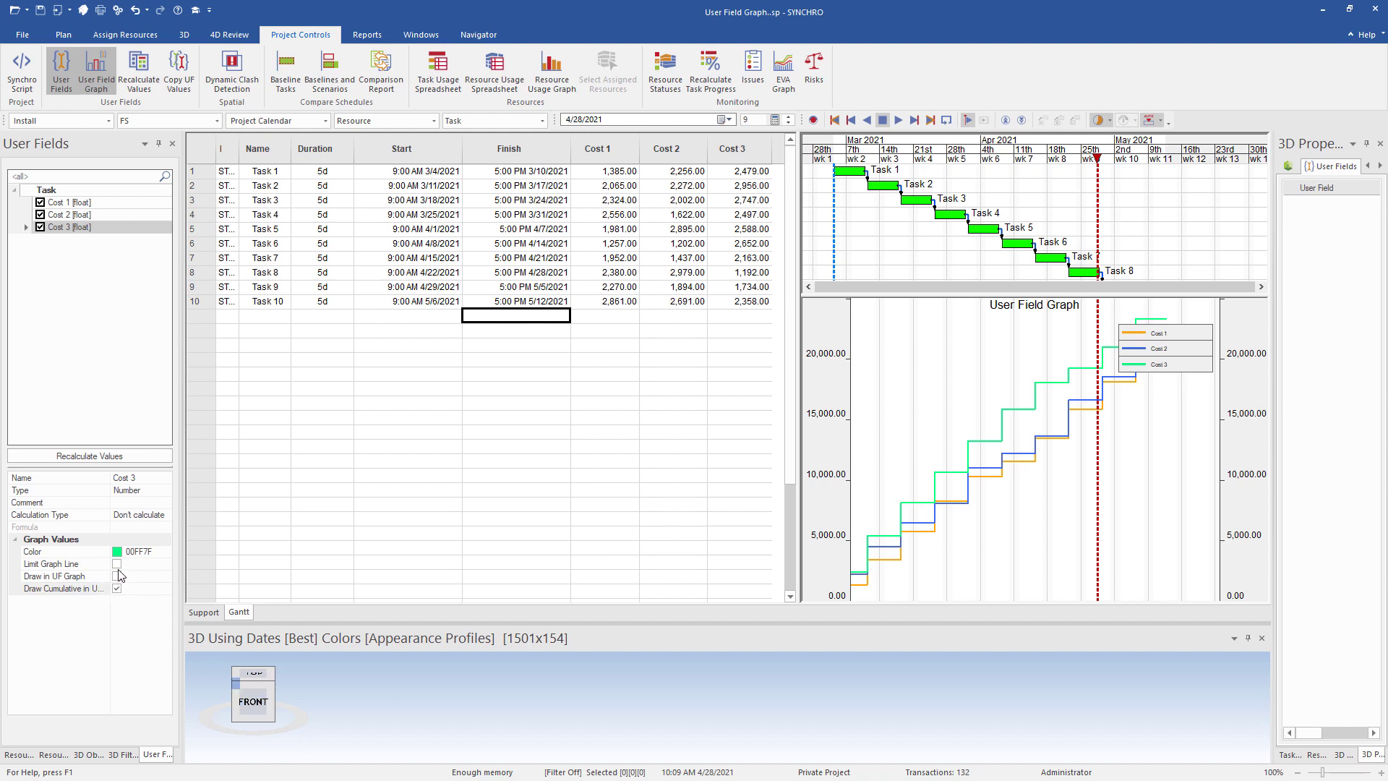
{"action": "left_click", "coordinate": [116, 564]}
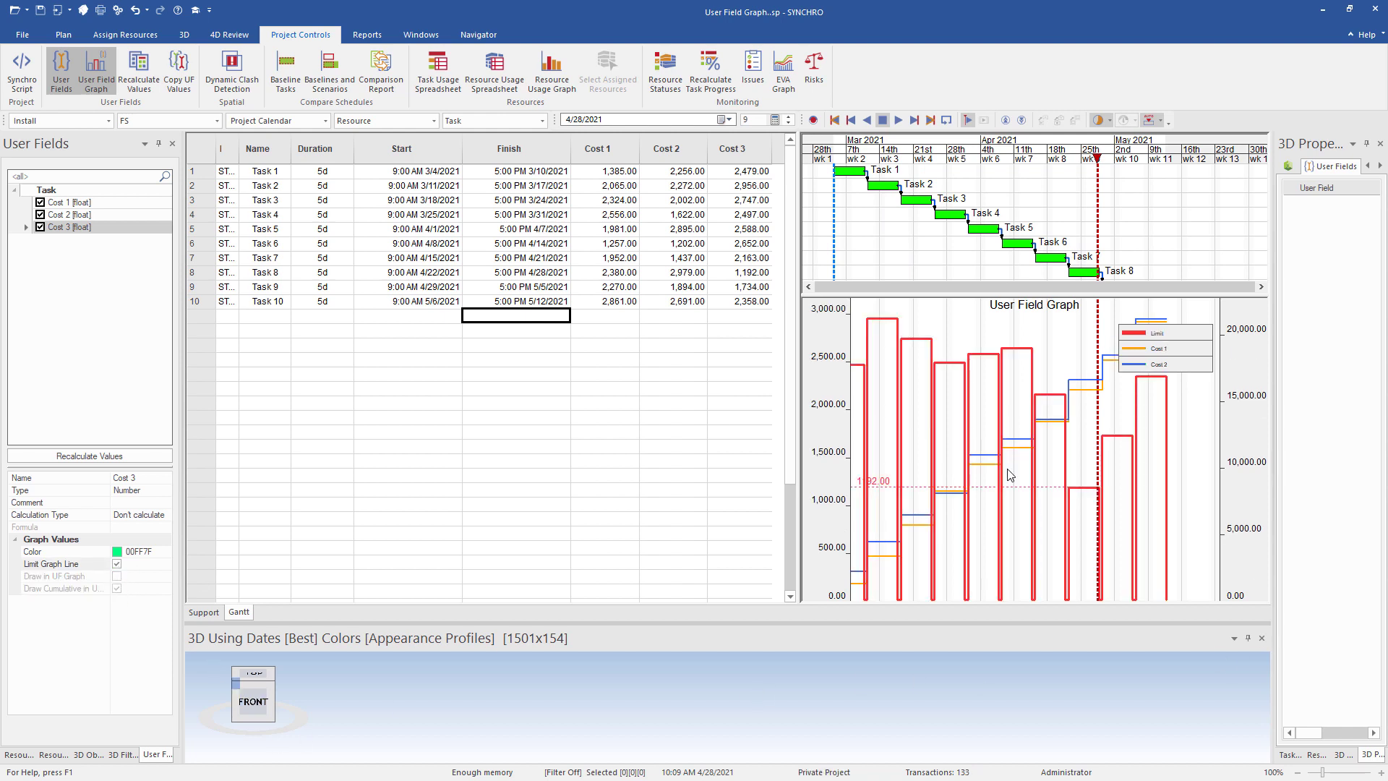
{"action": "mouse_move", "coordinate": [506, 432]}
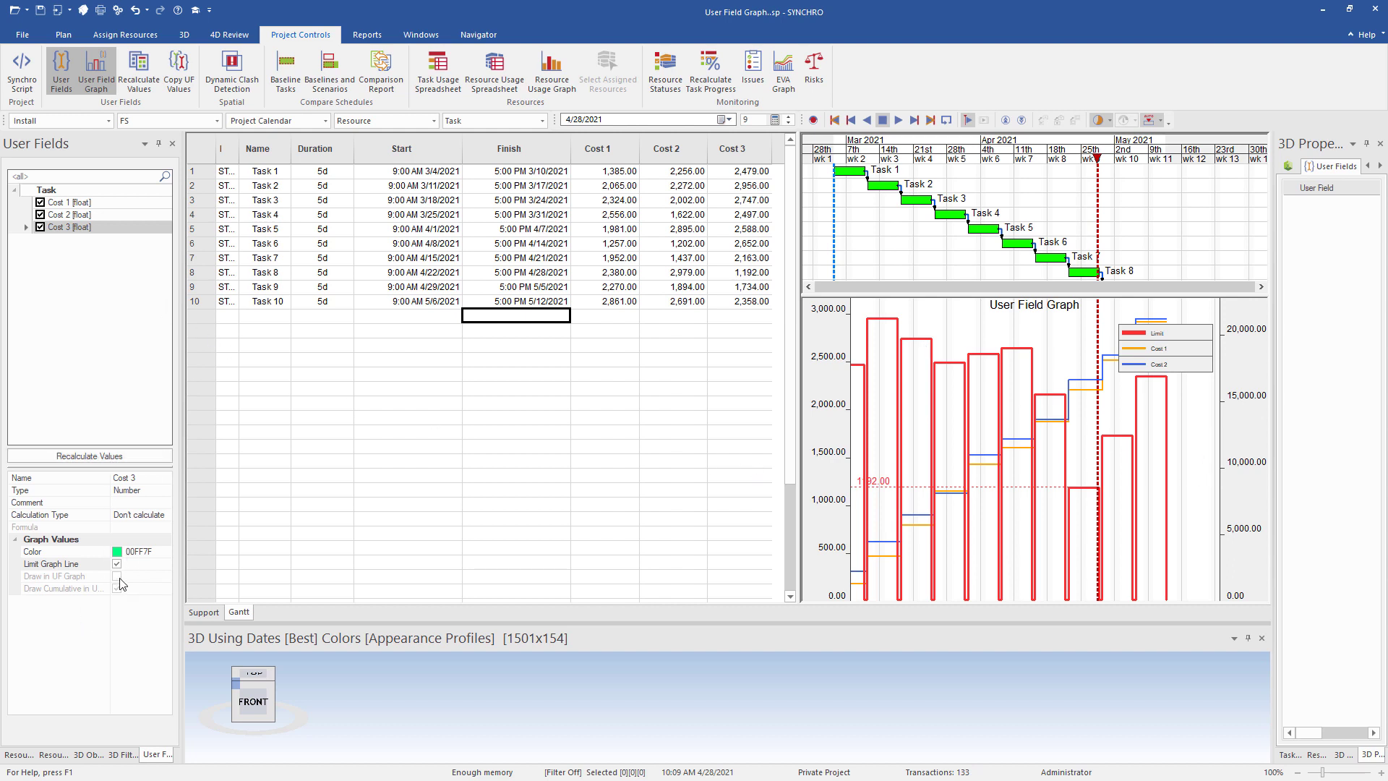
Untick Draw Cumulative for Cost 1 so it plots as per-task bars again
{"action": "left_click", "coordinate": [71, 214]}
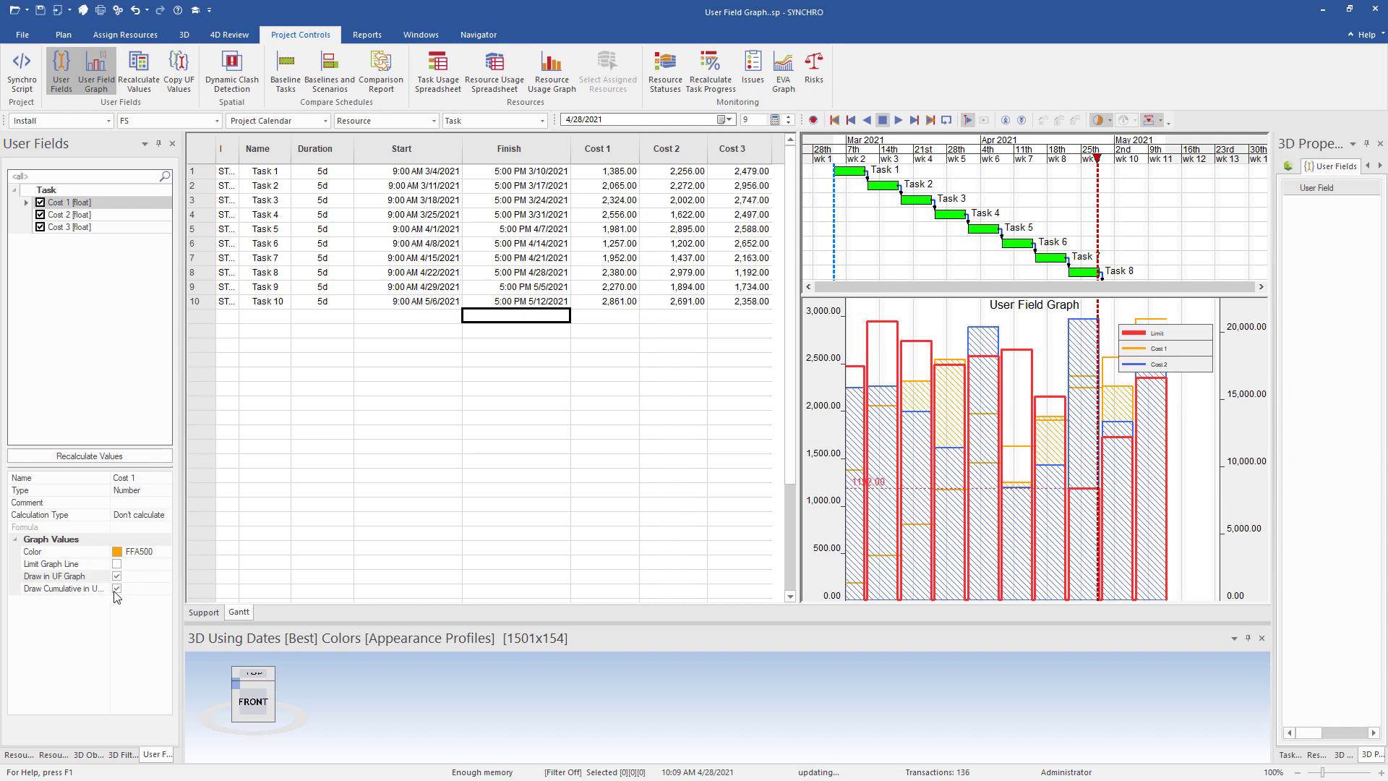
{"action": "left_click", "coordinate": [115, 588]}
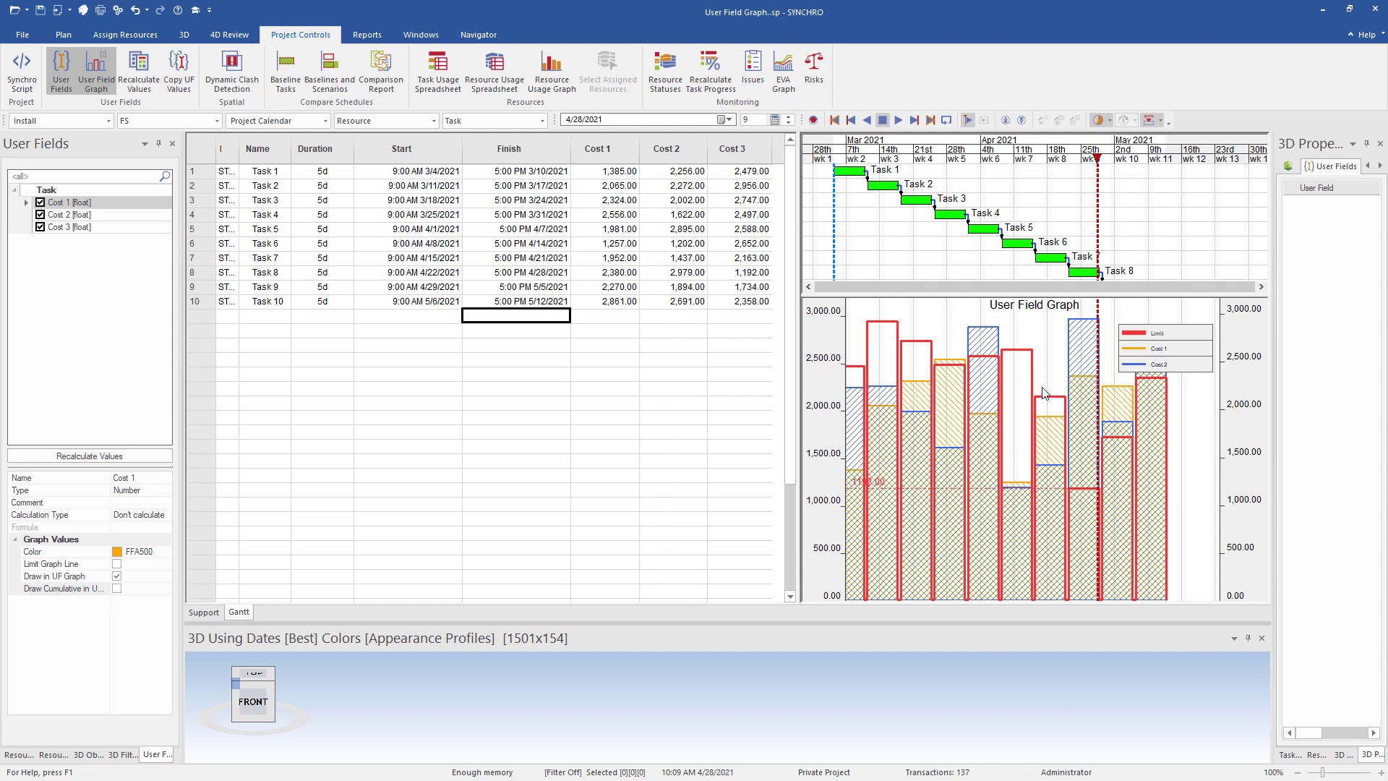
{"action": "mouse_move", "coordinate": [908, 338]}
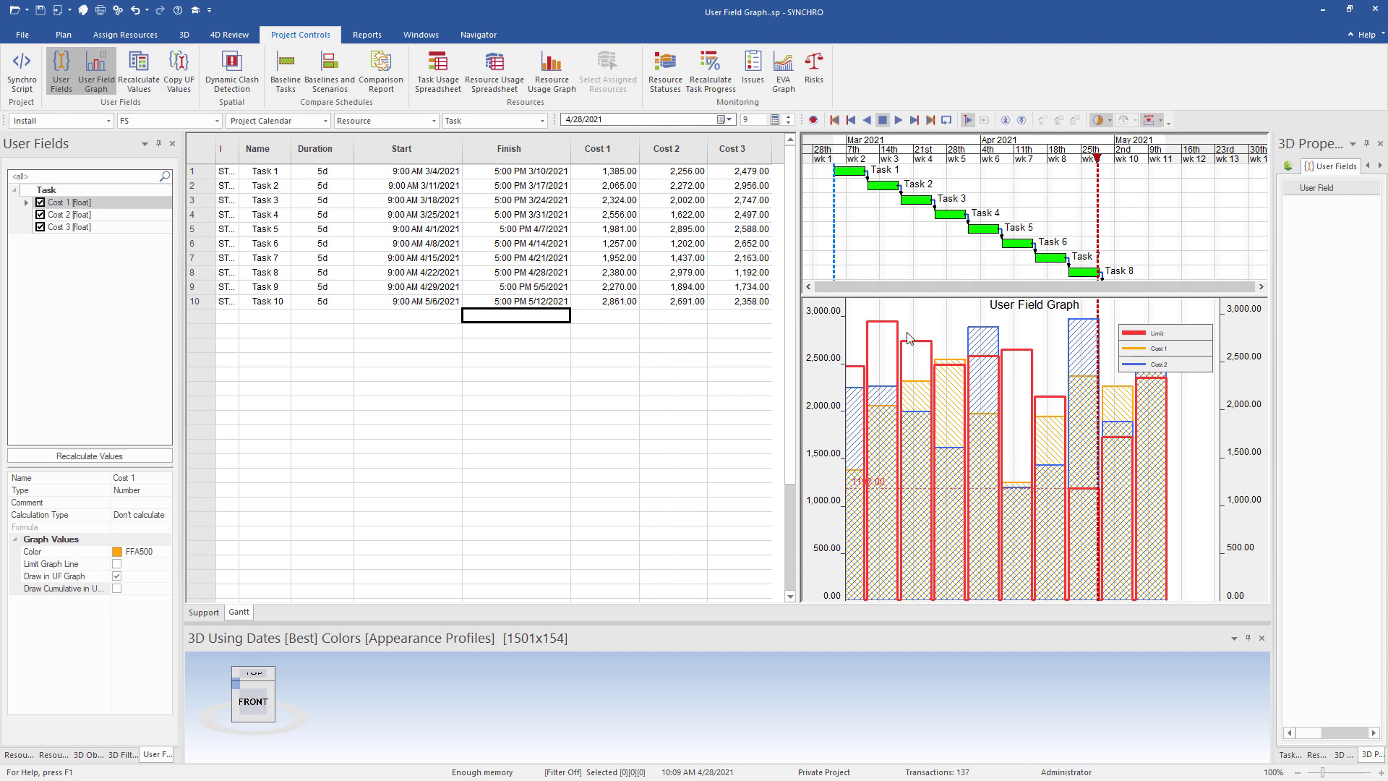